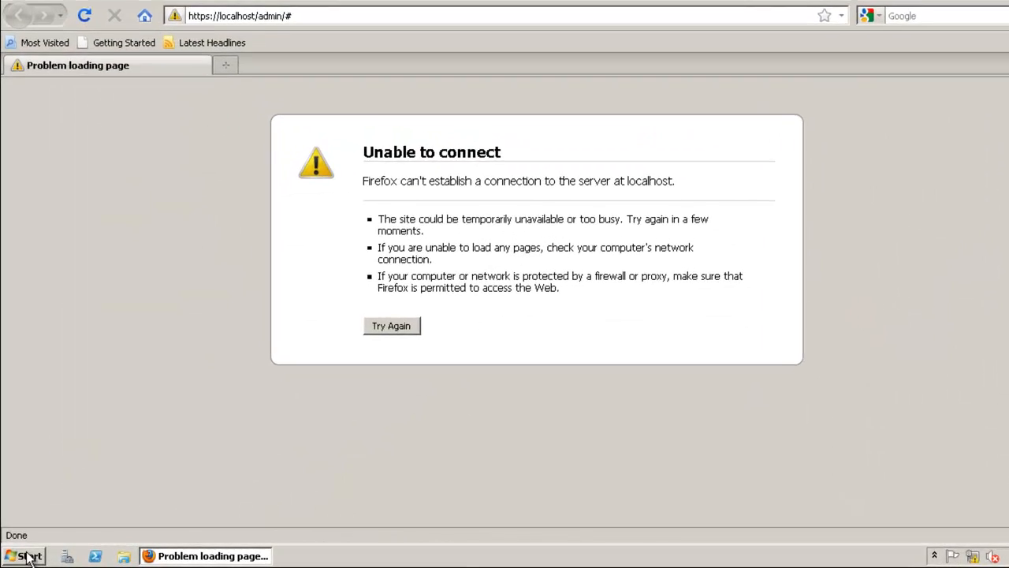
Launch a fresh Microsoft Management Console by running mmc from the Start menu
left_click(25, 555)
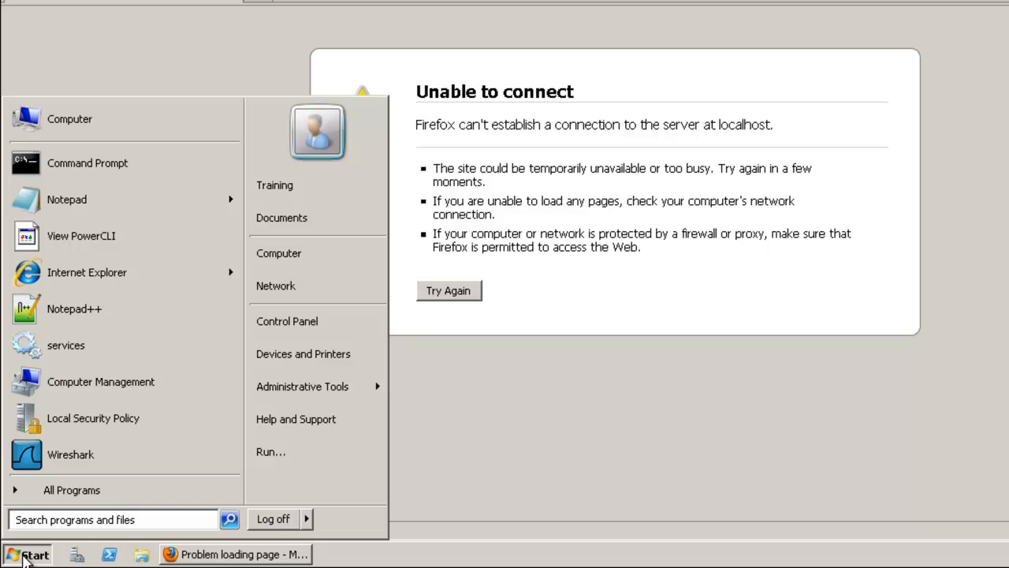
type("mmc")
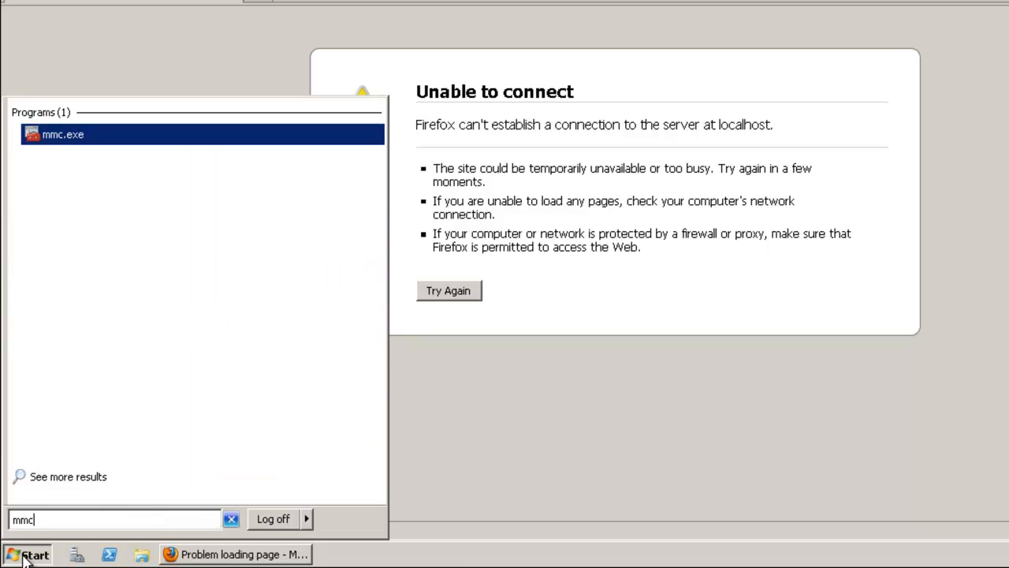
left_click(164, 38)
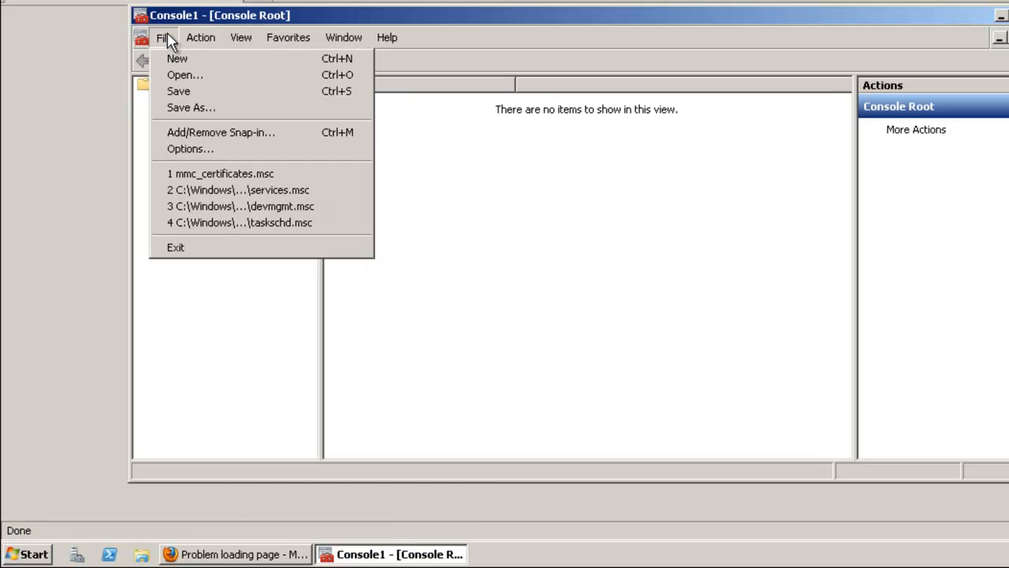
mouse_move(220, 132)
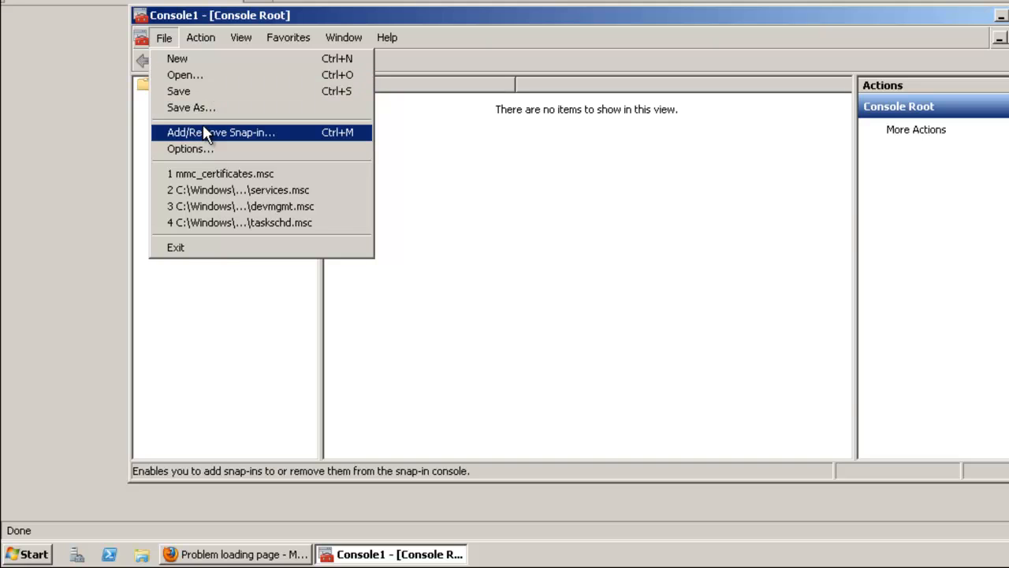
Add the Certificates snap-in for the Computer account on the Local computer
left_click(221, 132)
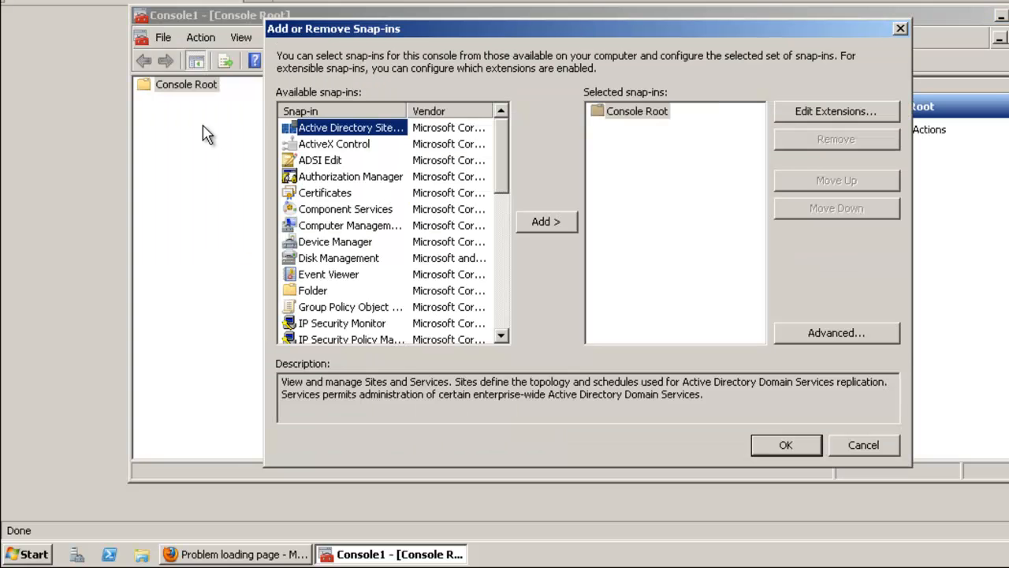
left_click(325, 192)
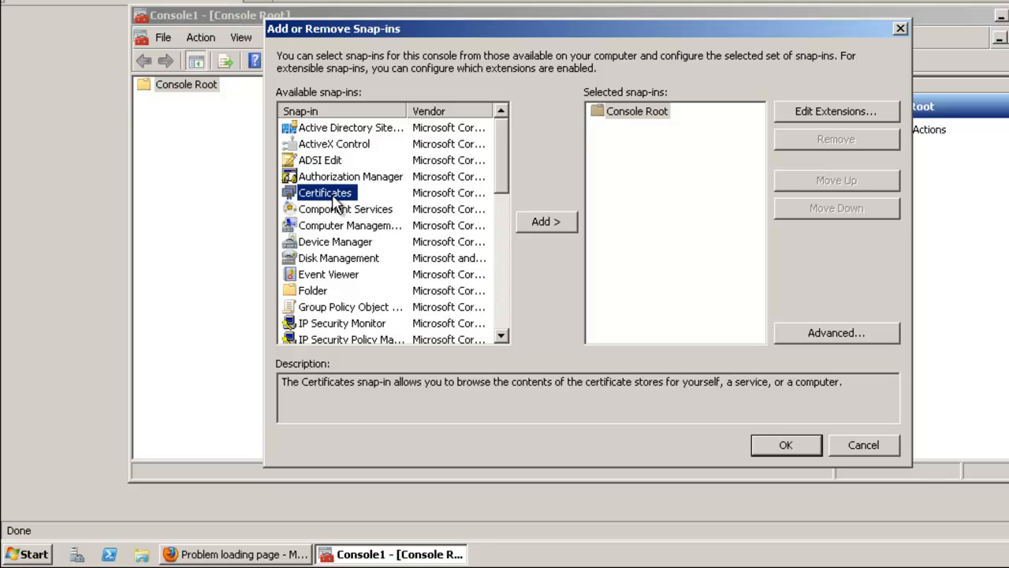
left_click(545, 221)
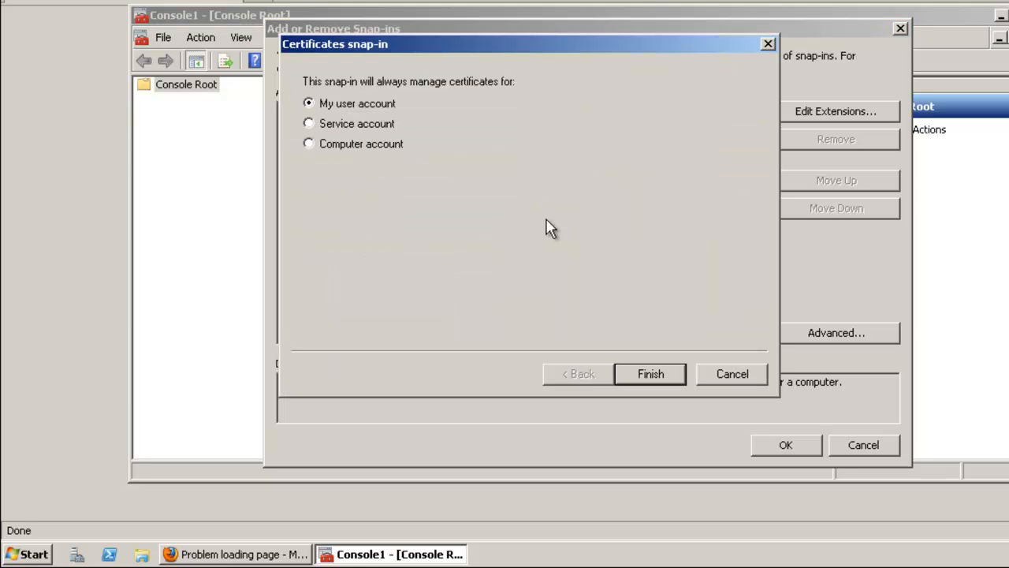
left_click(309, 144)
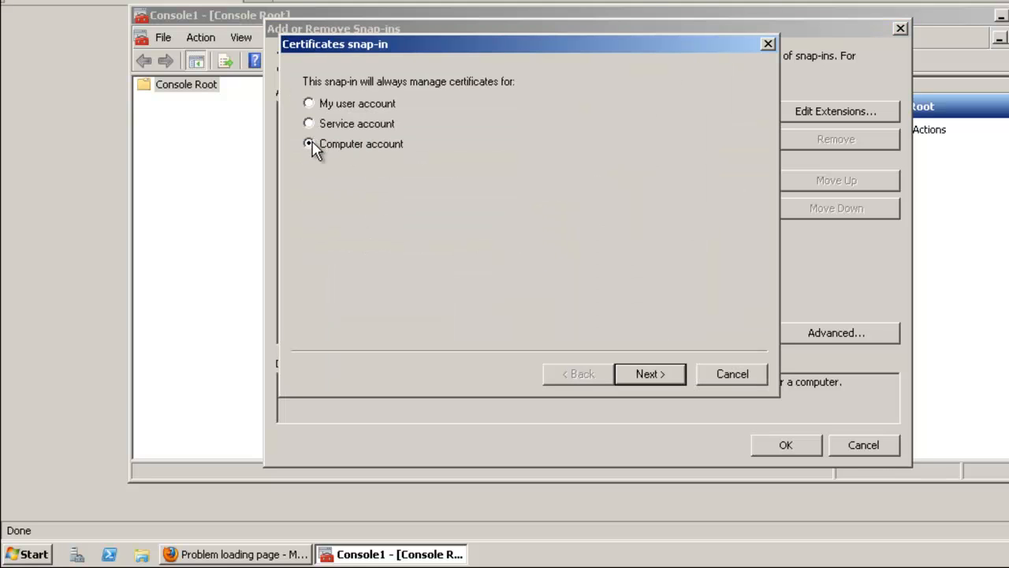
left_click(649, 373)
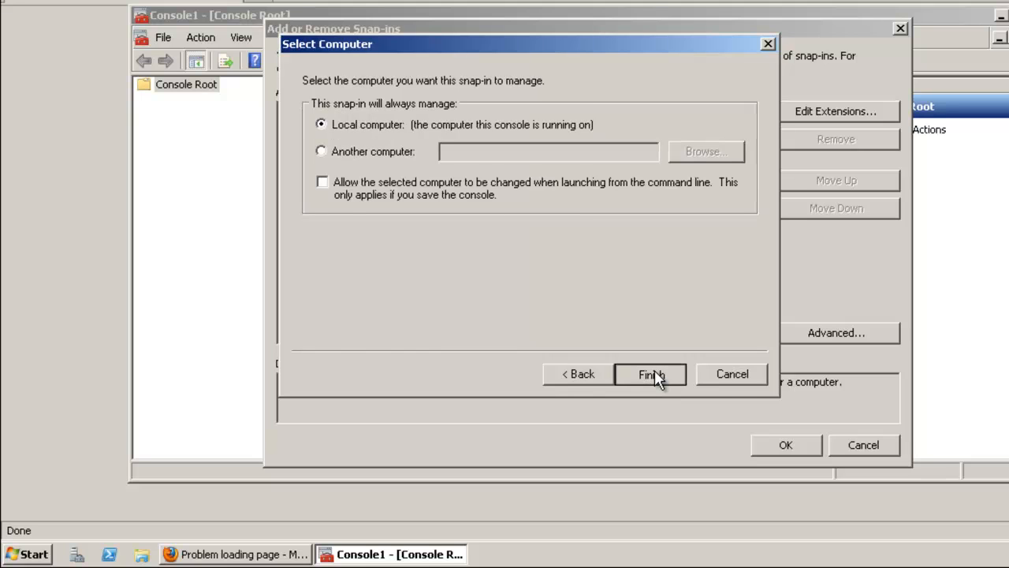
left_click(649, 374)
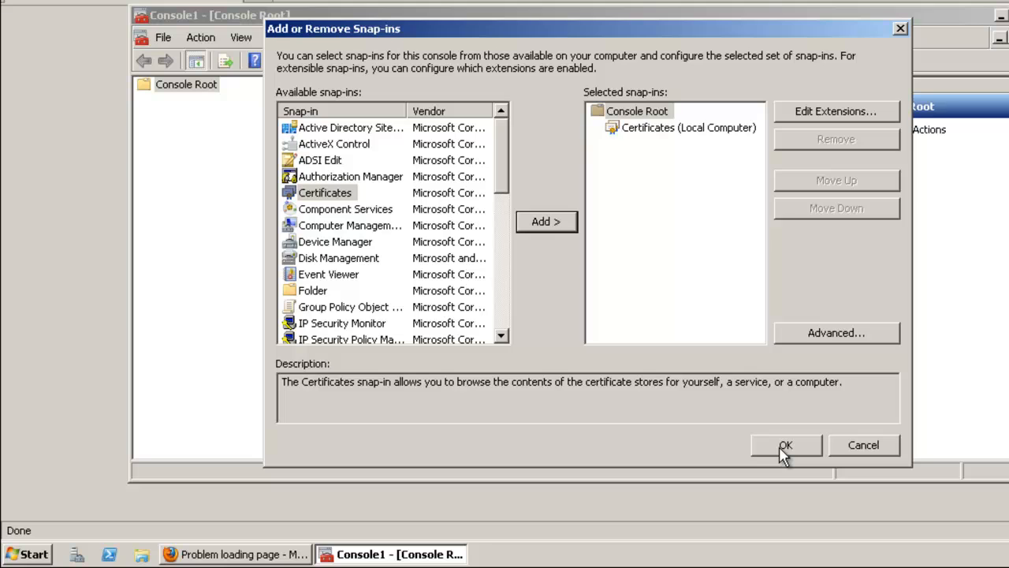
left_click(785, 444)
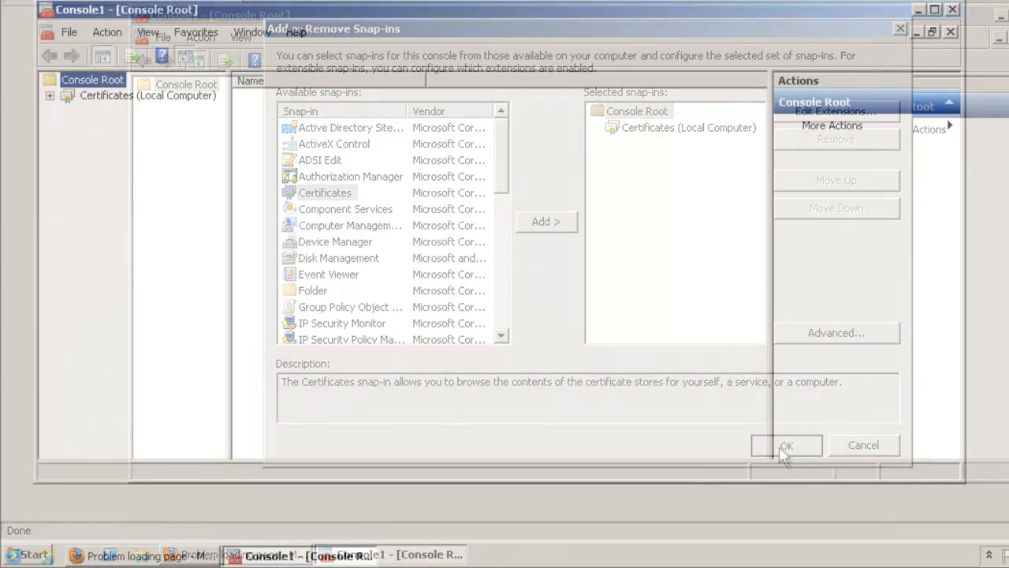
Start a Request New Certificate task from the Personal certificate store
left_click(785, 445)
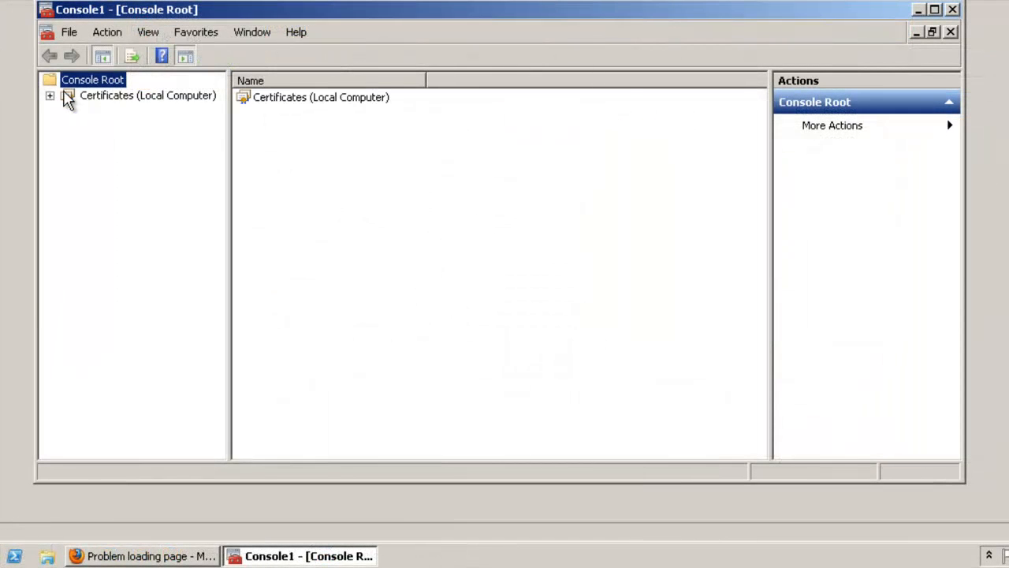
left_click(51, 96)
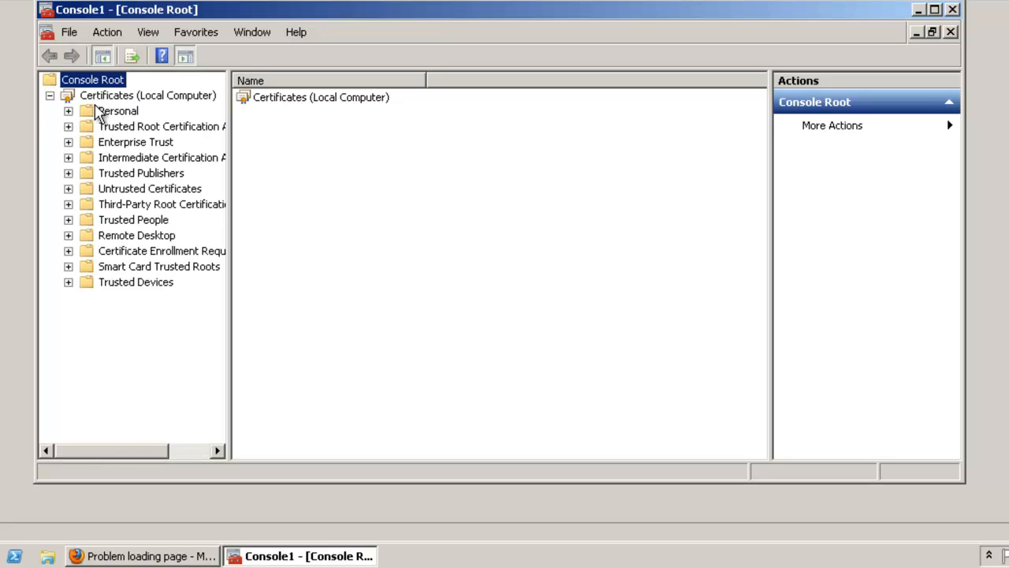
left_click(116, 110)
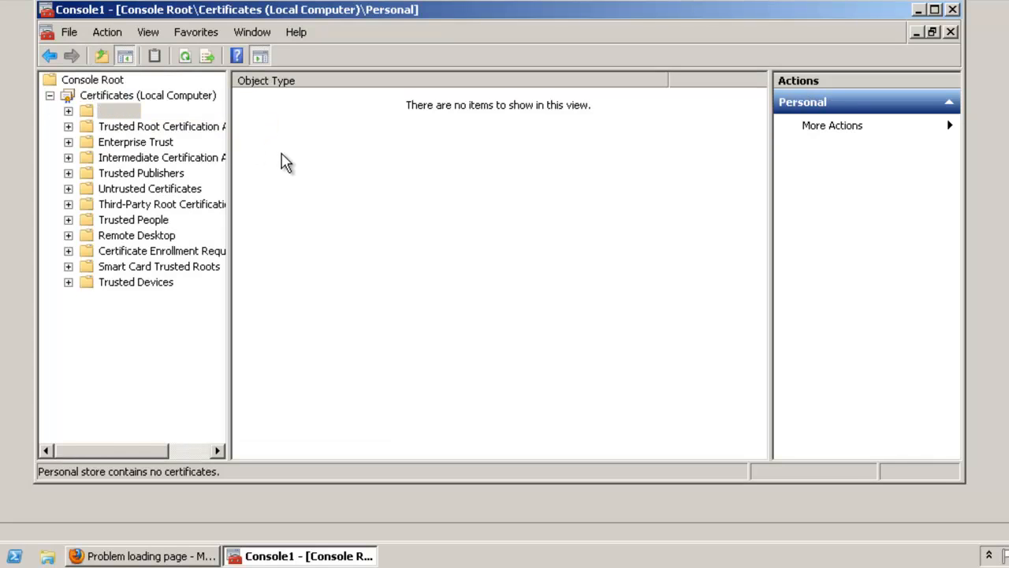
right_click(119, 110)
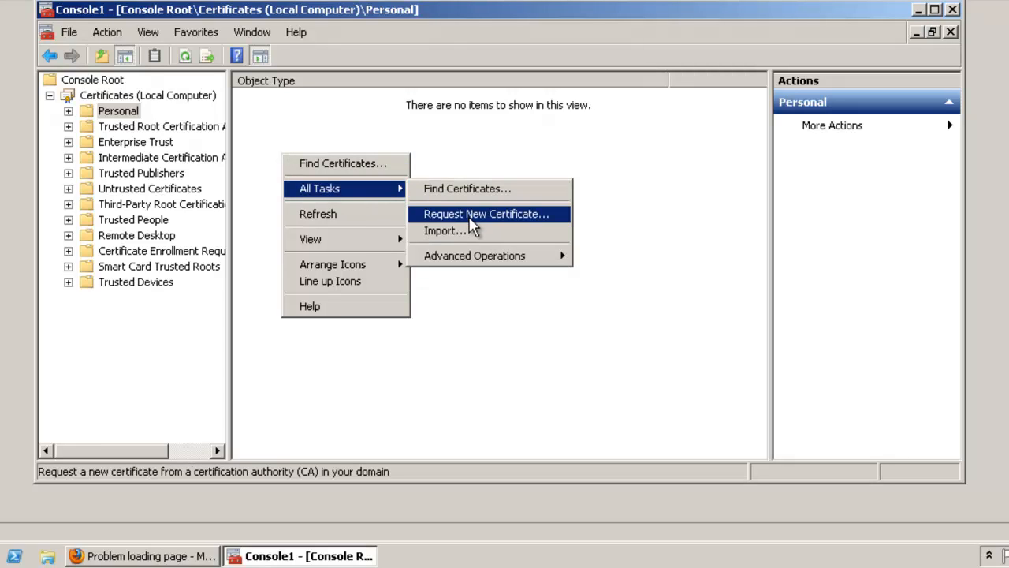
left_click(485, 215)
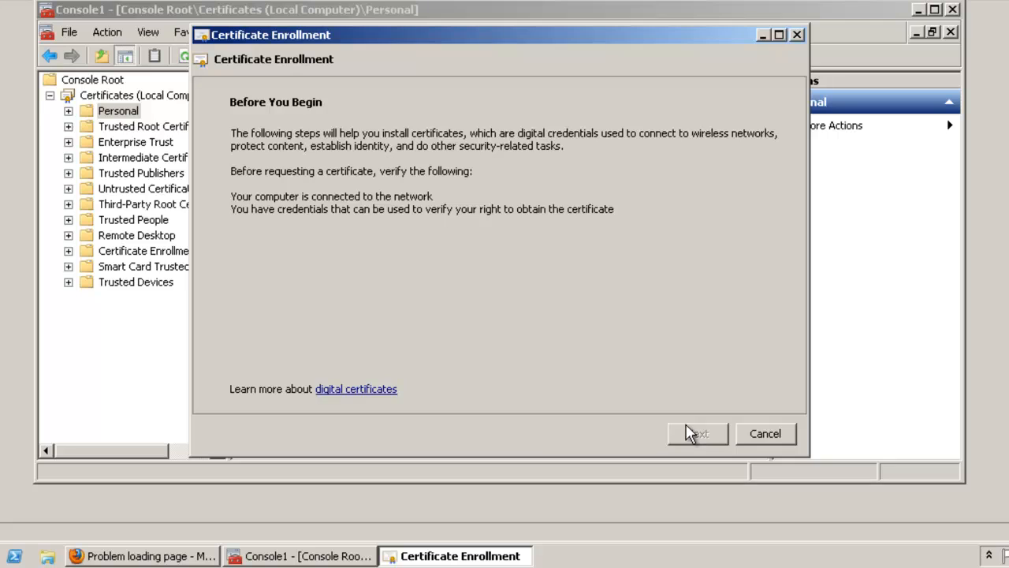
Continue past the enrollment policy and choose ViewTrainingComputerCertificateTemplate with its details expanded
left_click(697, 432)
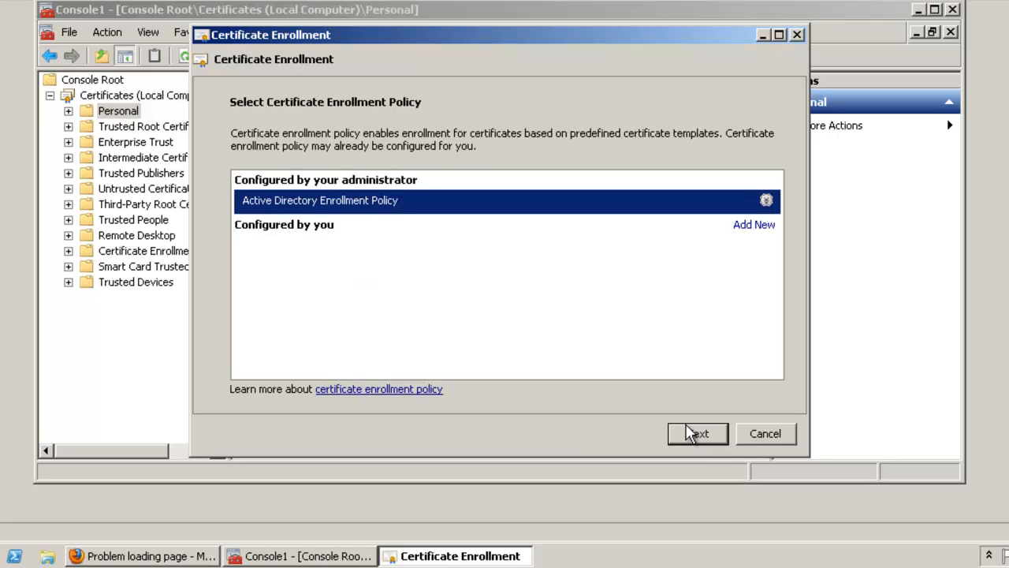
left_click(697, 432)
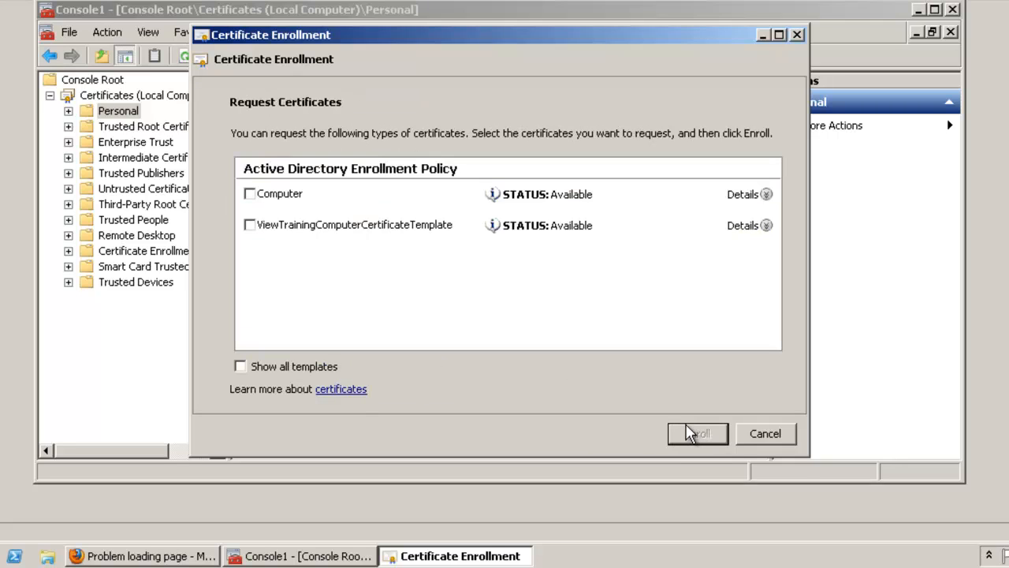
left_click(249, 224)
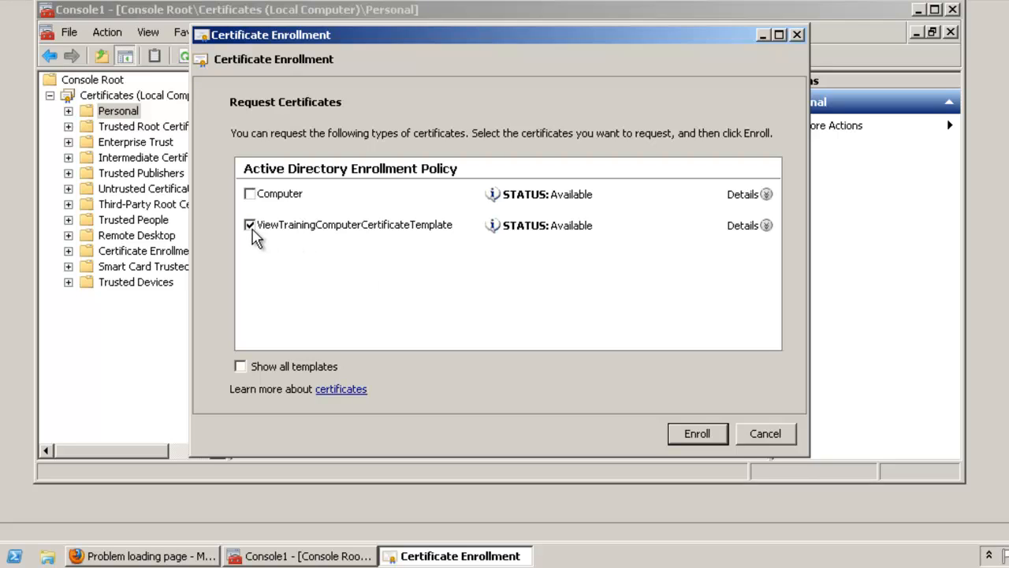
left_click(741, 224)
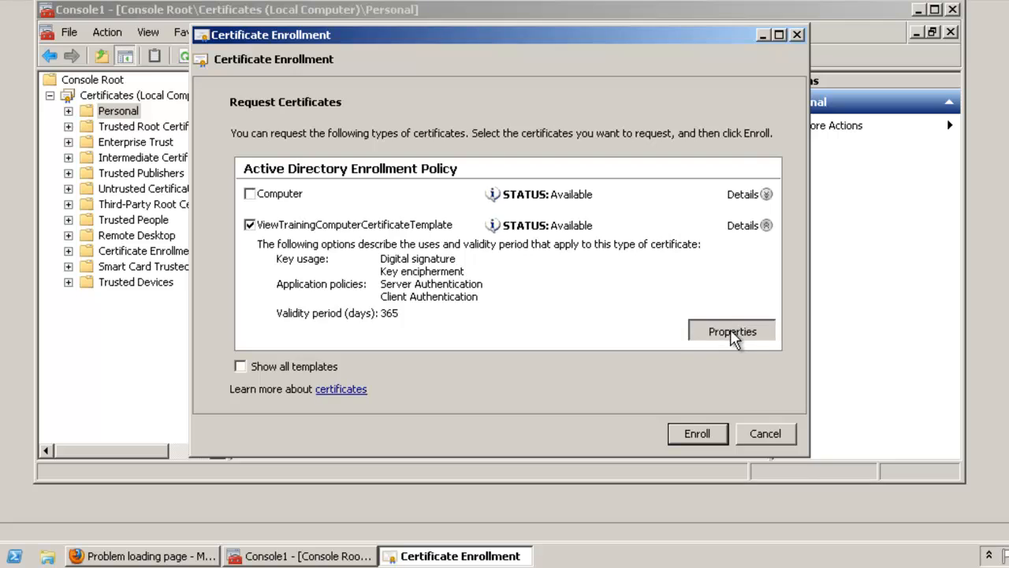
Name the request 'vdm' and make its private key exportable in the key options
left_click(731, 331)
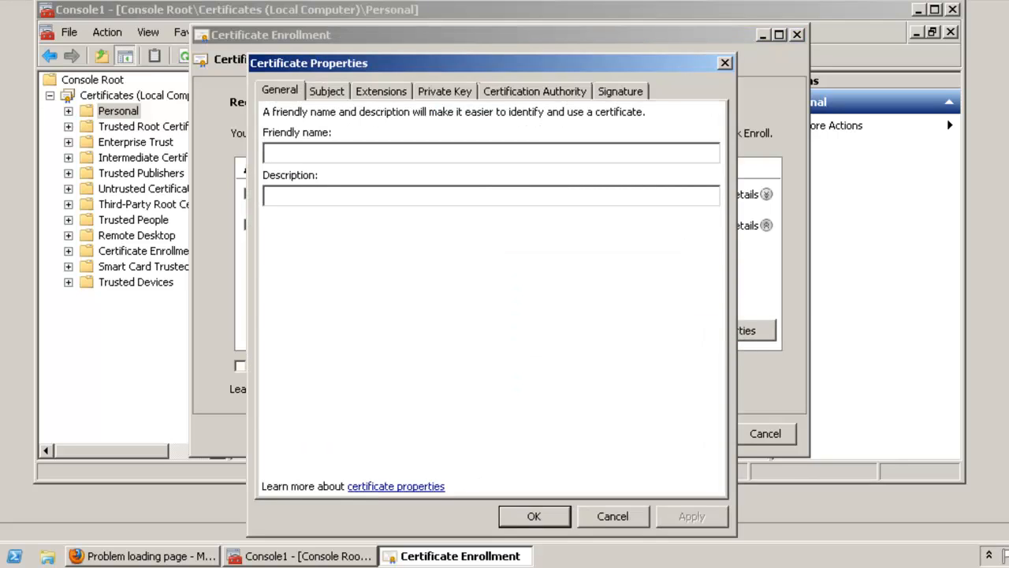
type("vdm")
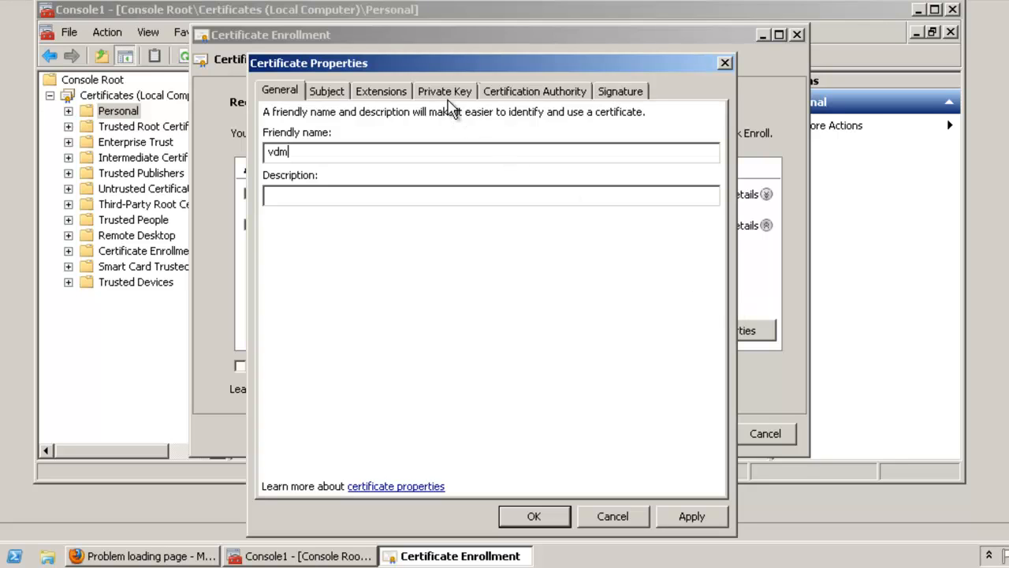
left_click(445, 90)
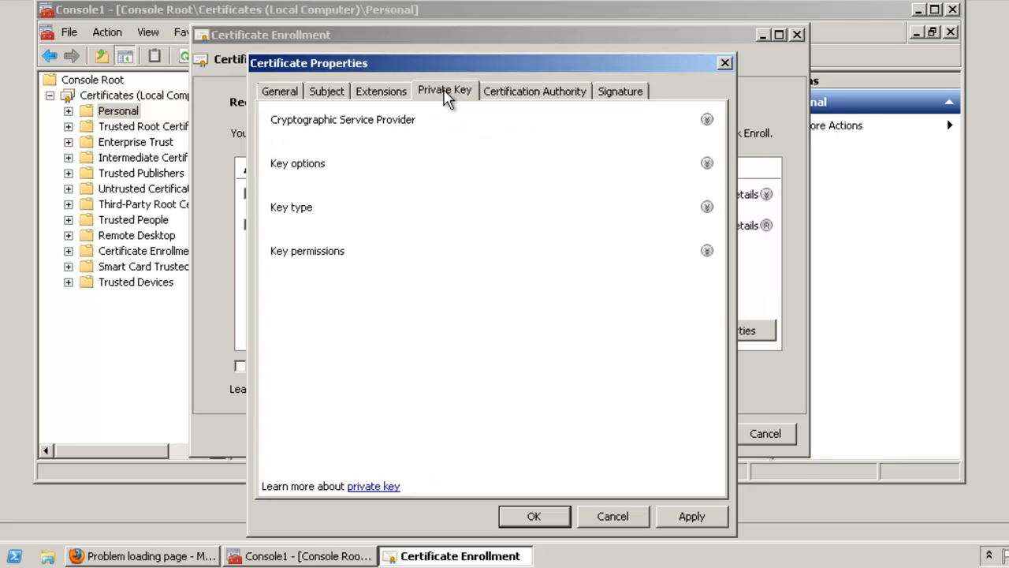
mouse_move(637, 171)
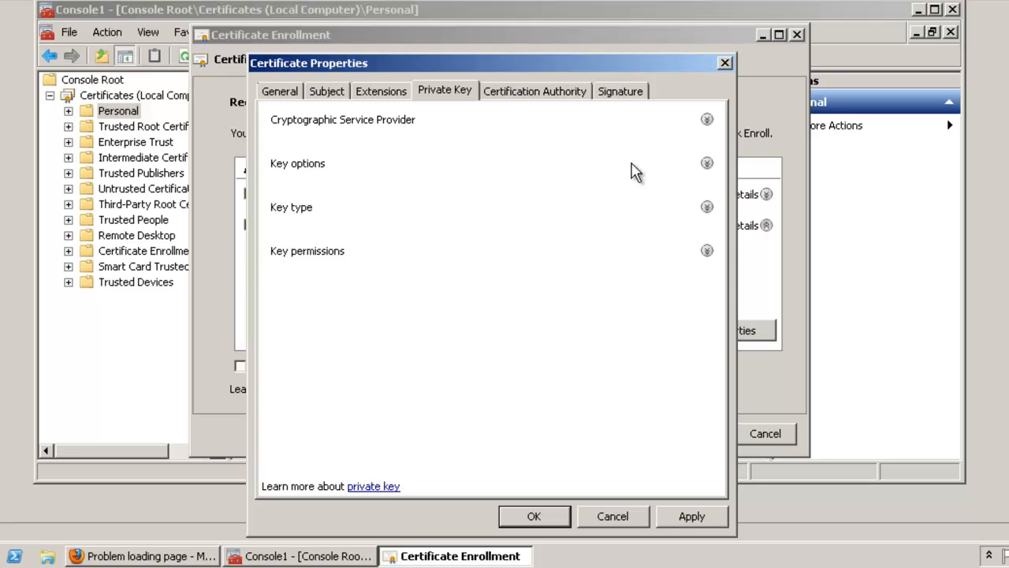
left_click(706, 163)
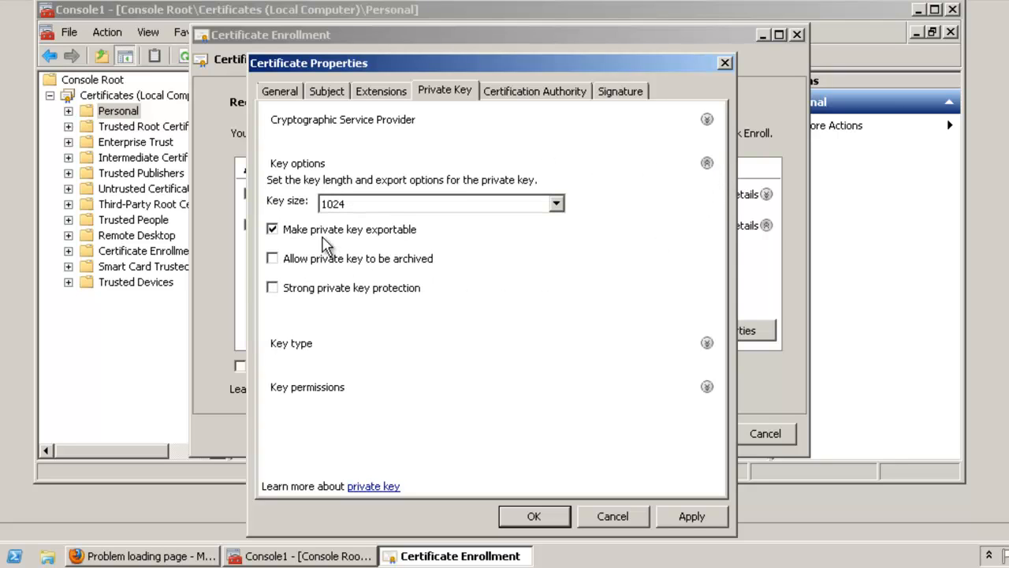
left_click(533, 515)
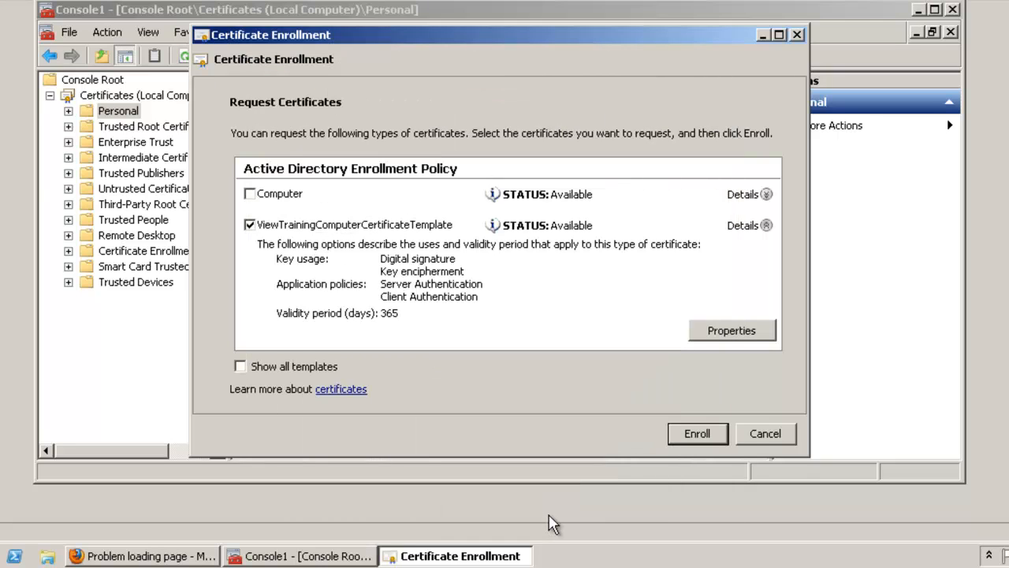
Enroll the certificate so the Personal store holds a CS1 certificate from ViewTrainingCA
left_click(697, 432)
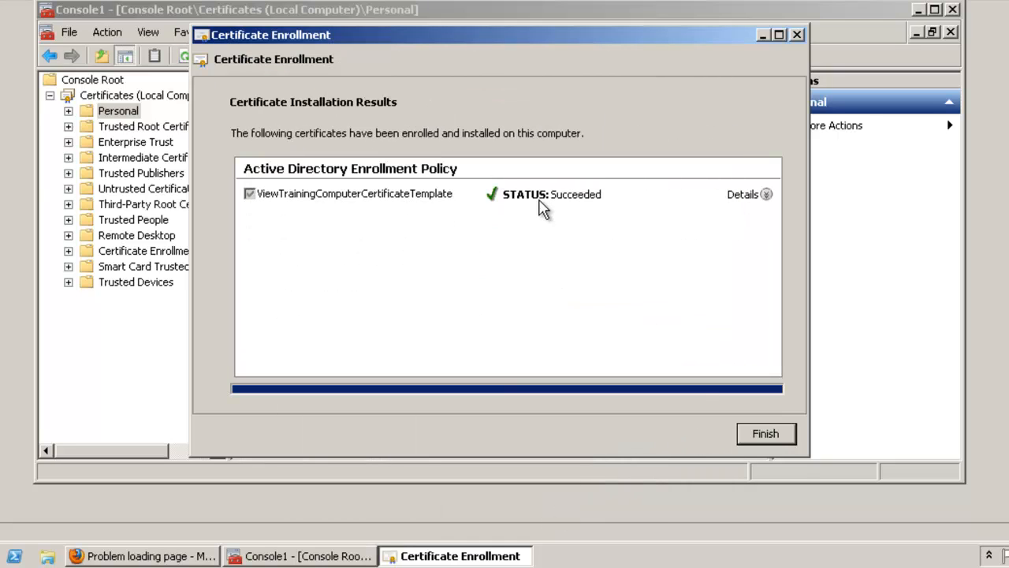
left_click(765, 432)
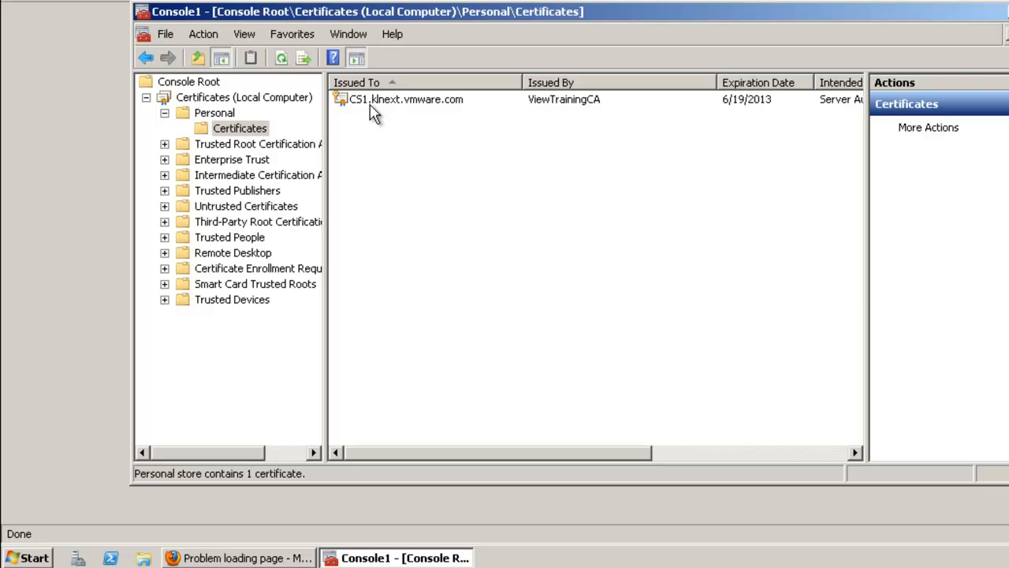
mouse_move(35, 558)
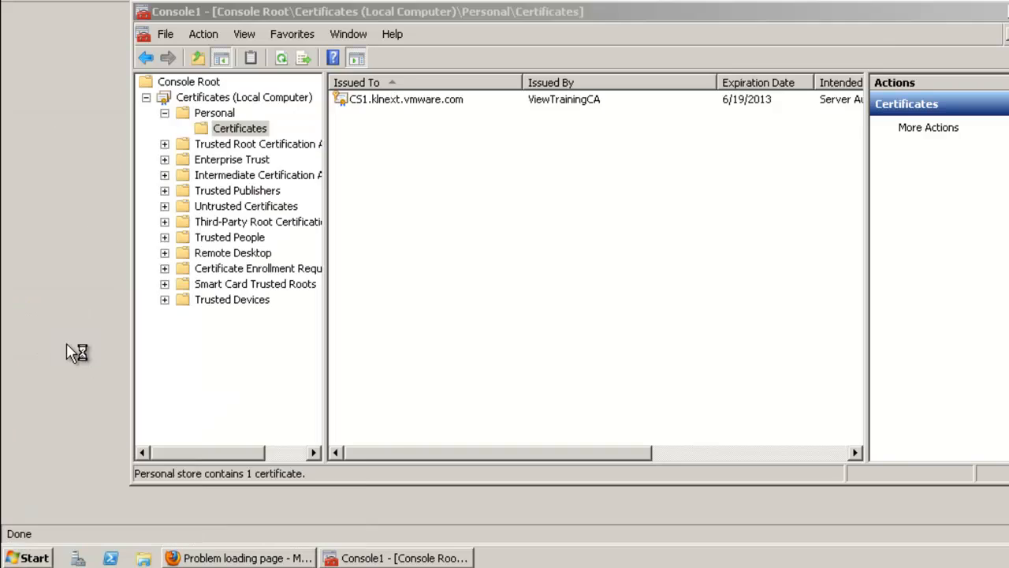
Restart the VMware View Connection Server service in Services, then return to the browser
left_click(520, 558)
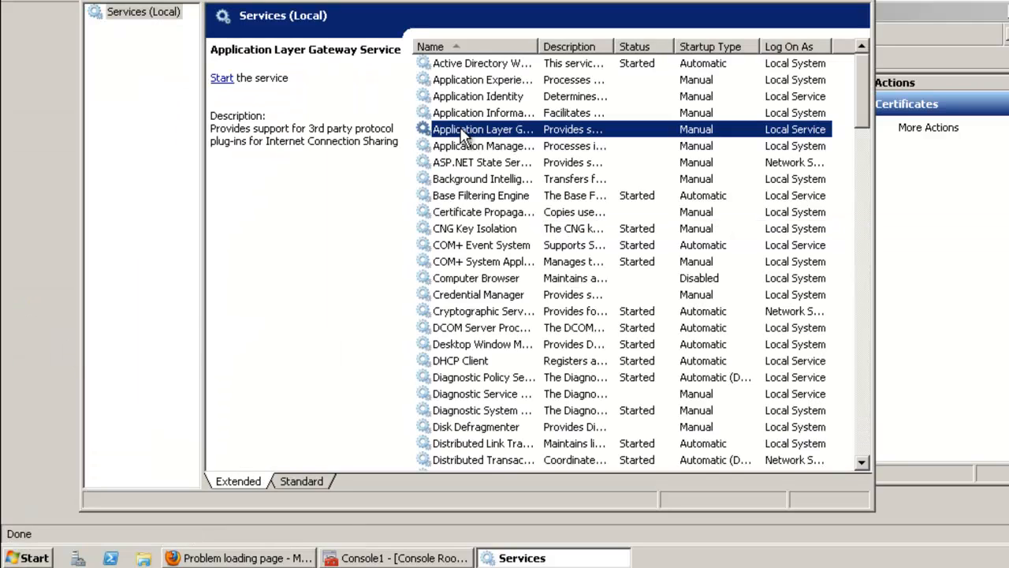
scroll("down", 3)
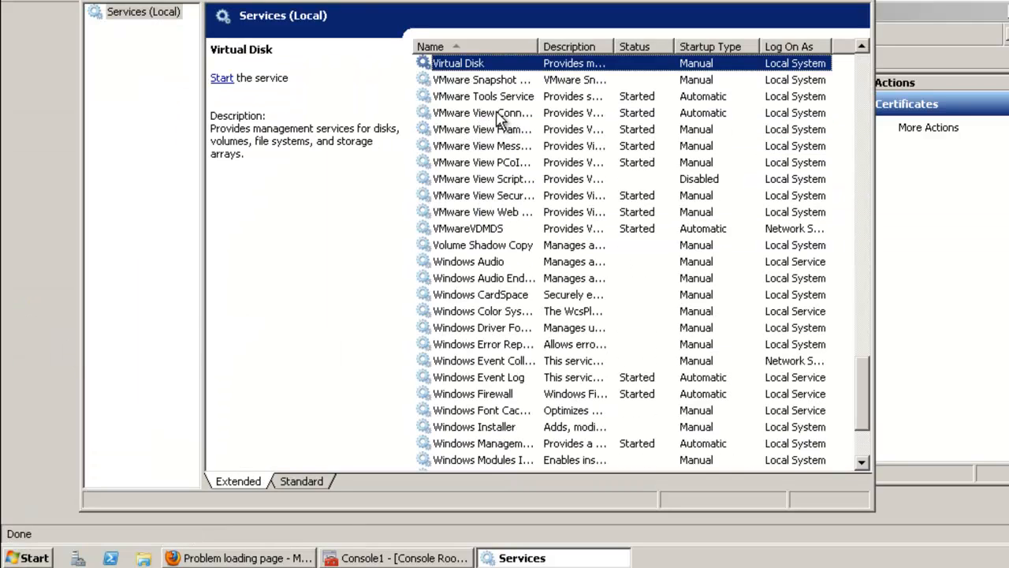
left_click(483, 112)
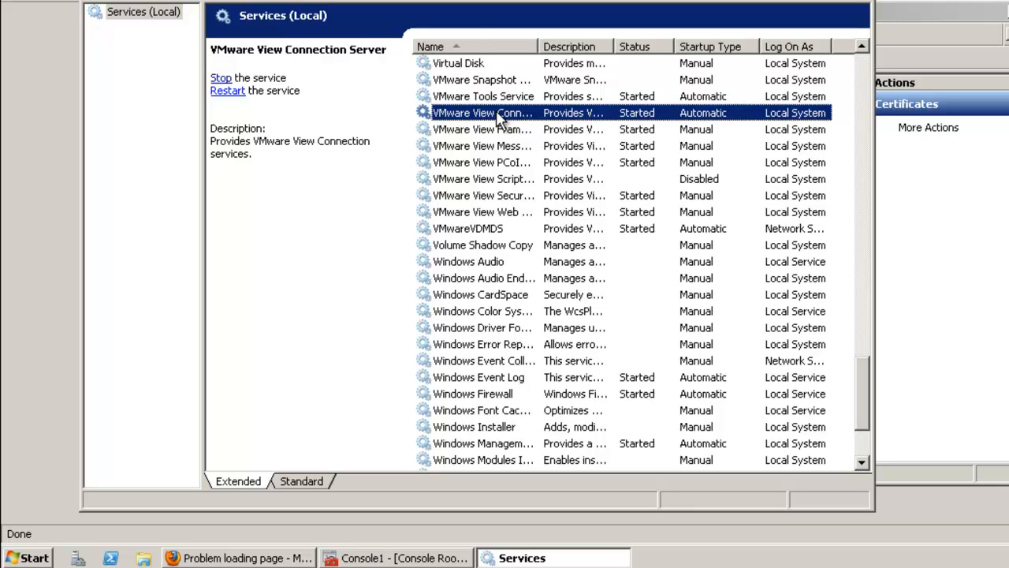
left_click(227, 90)
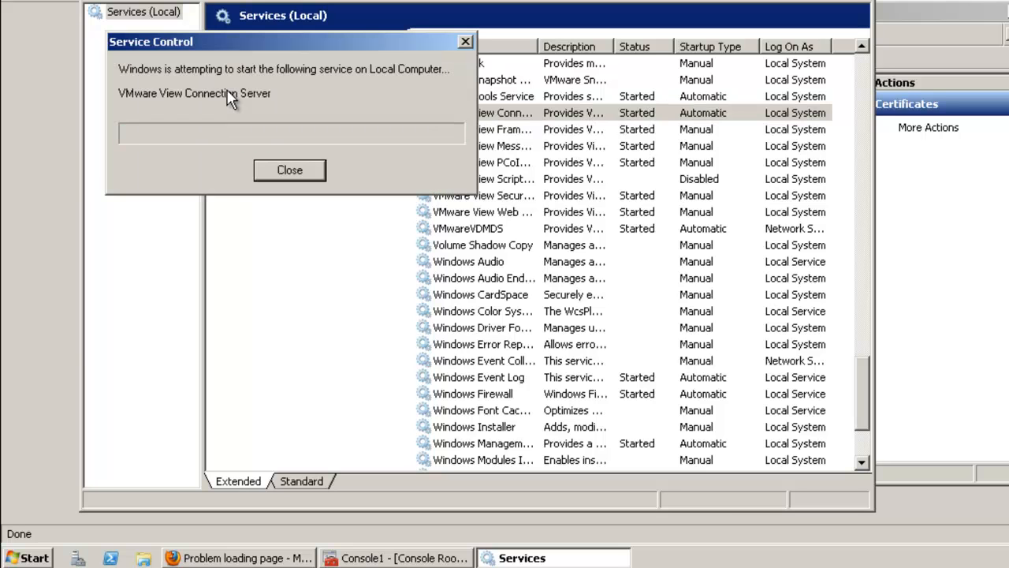
left_click(290, 170)
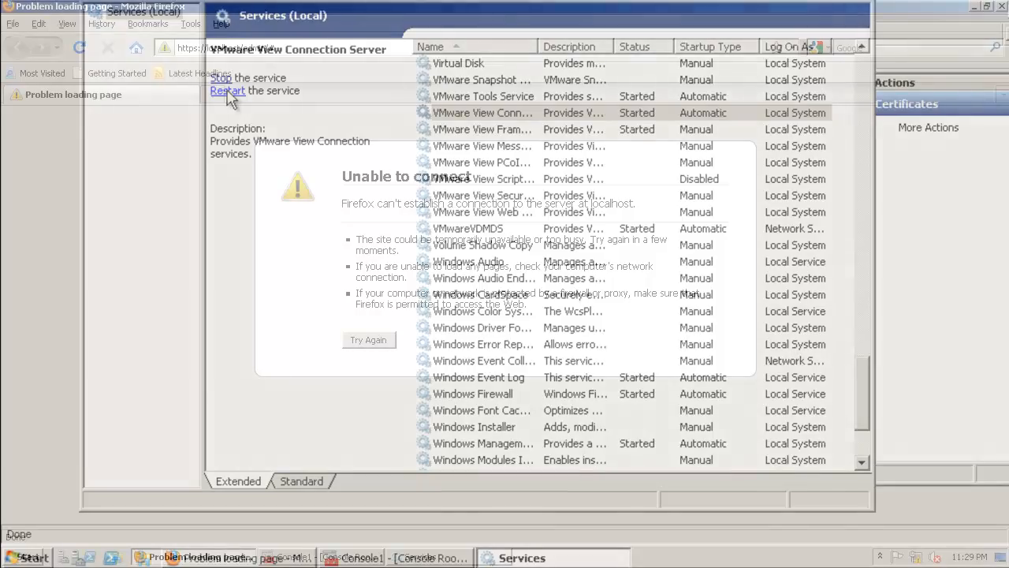
left_click(192, 557)
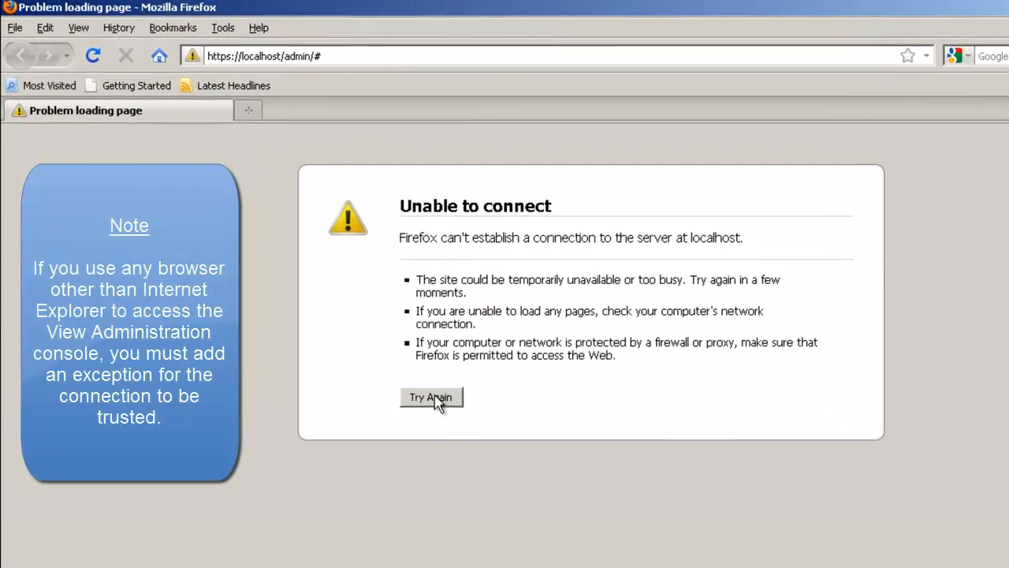
Retry the localhost admin page, review its certificate and confirm a security exception for it
left_click(432, 397)
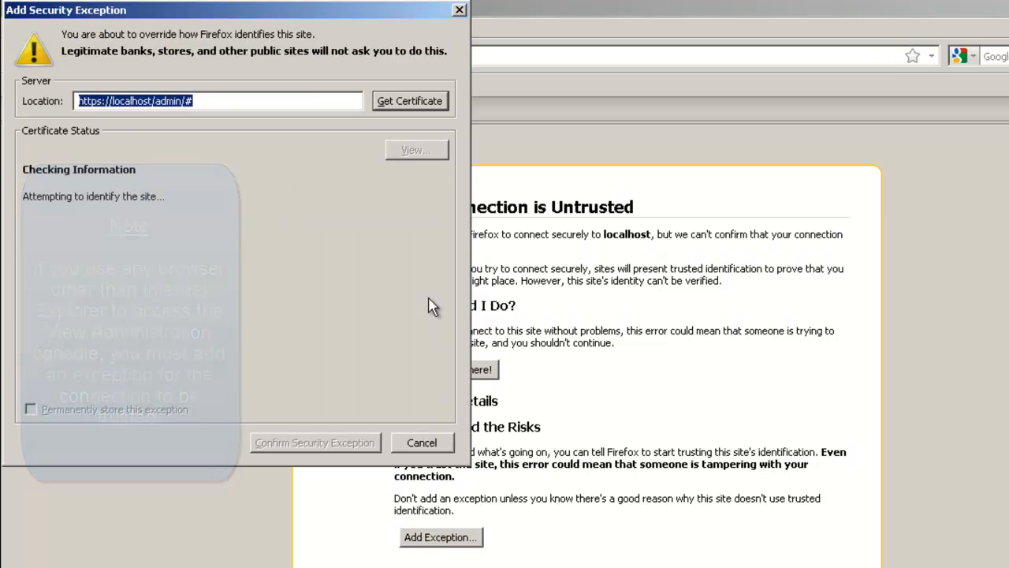
left_click(416, 150)
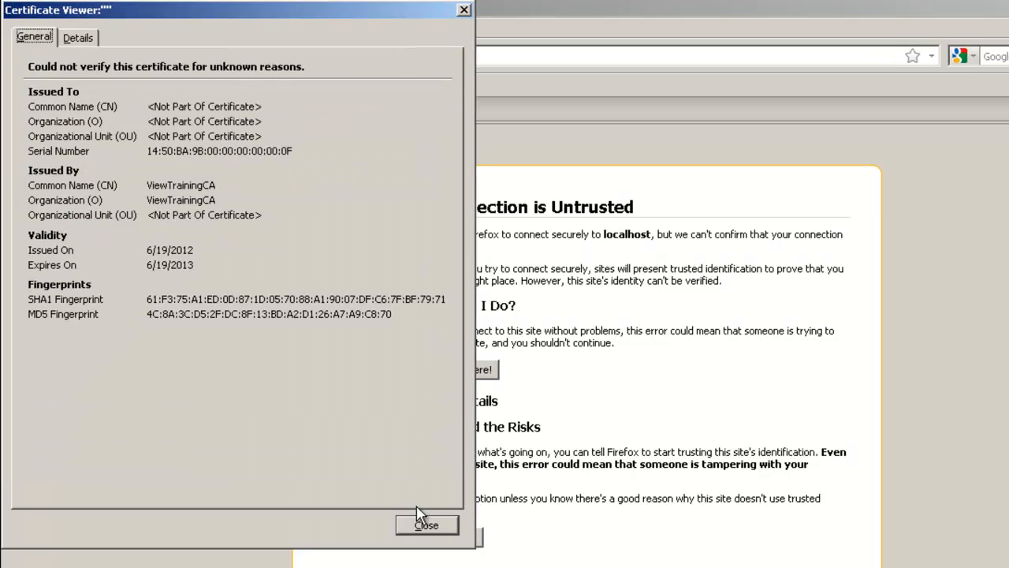
left_click(425, 525)
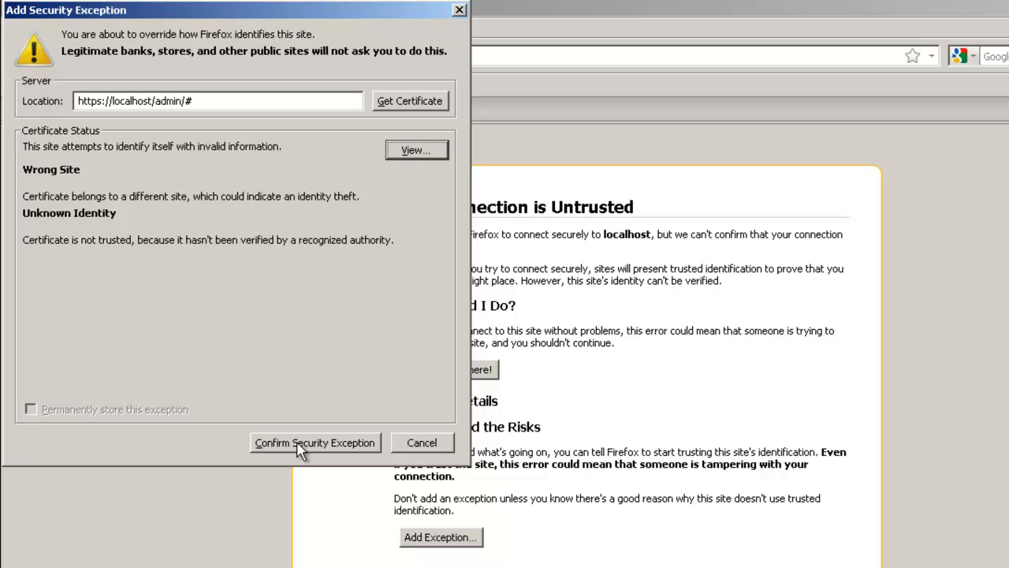
left_click(315, 442)
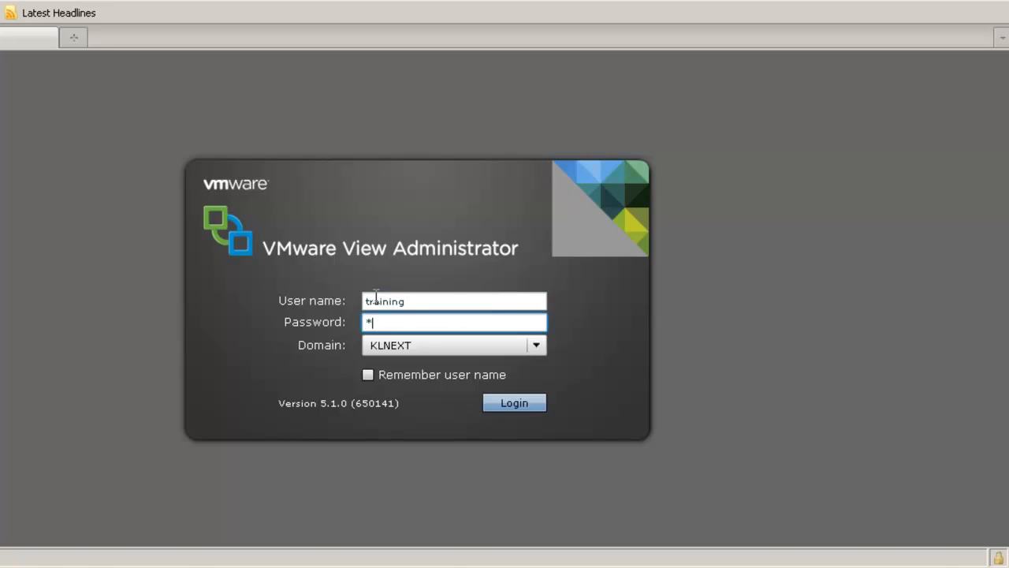
Sign in, check CS1's details and refresh the dashboard until CS1 shows a valid SSL certificate
left_click(514, 402)
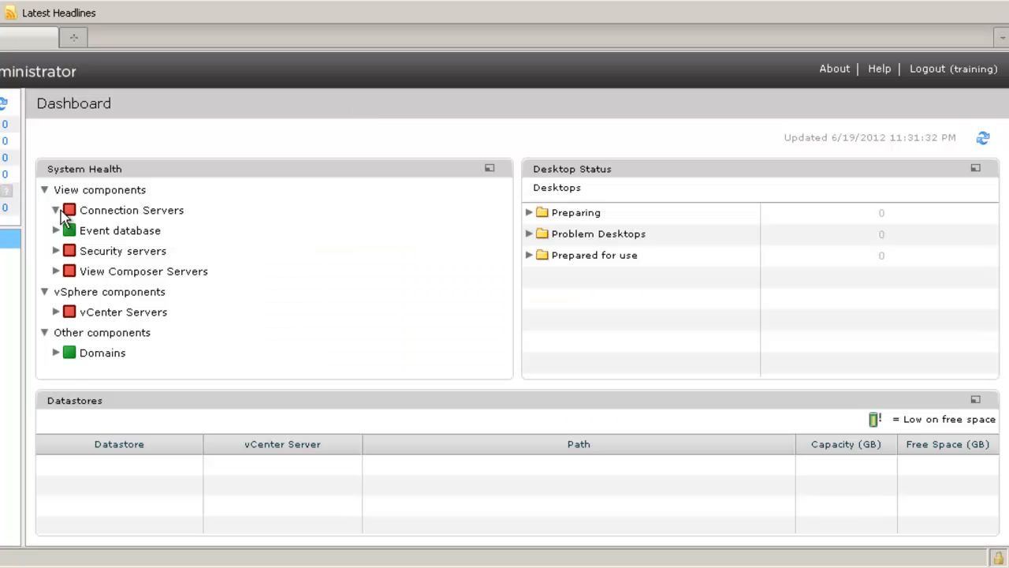
left_click(69, 210)
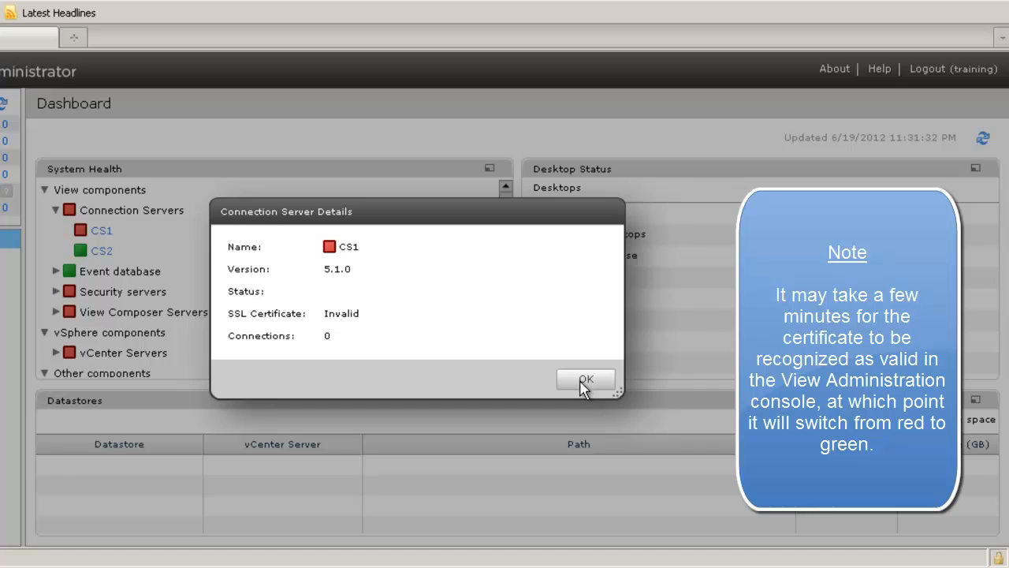
left_click(586, 378)
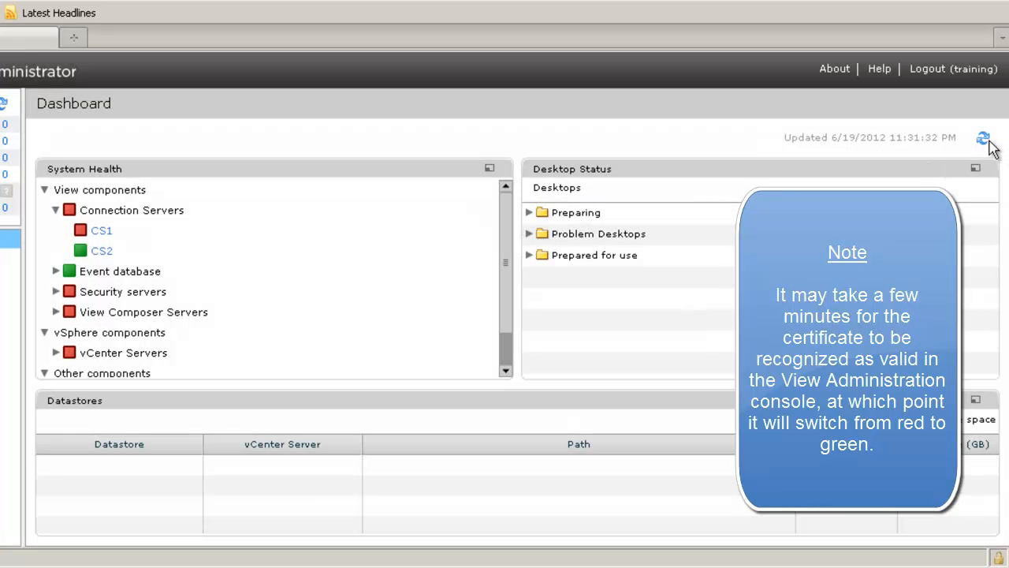
left_click(983, 139)
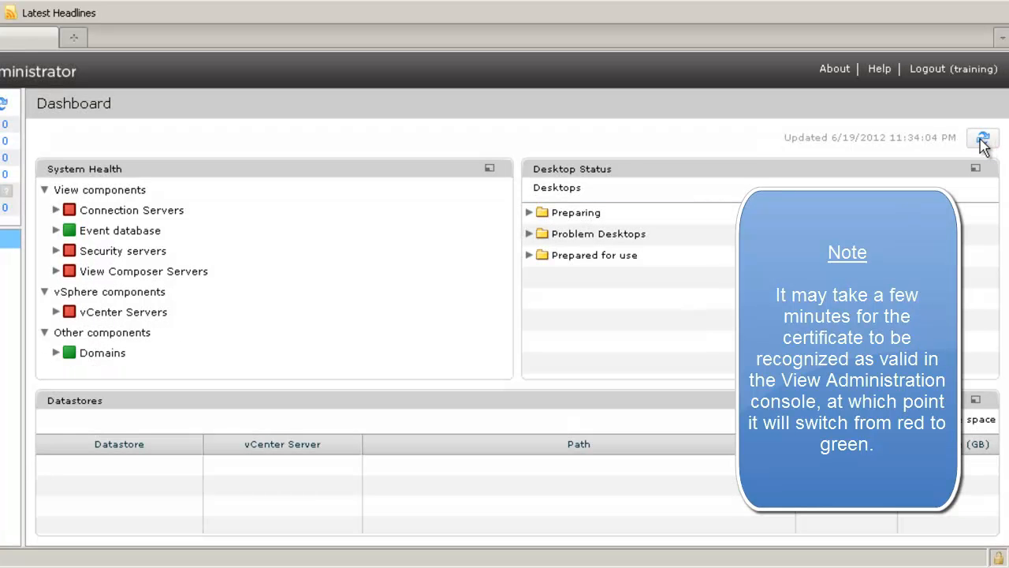
left_click(984, 139)
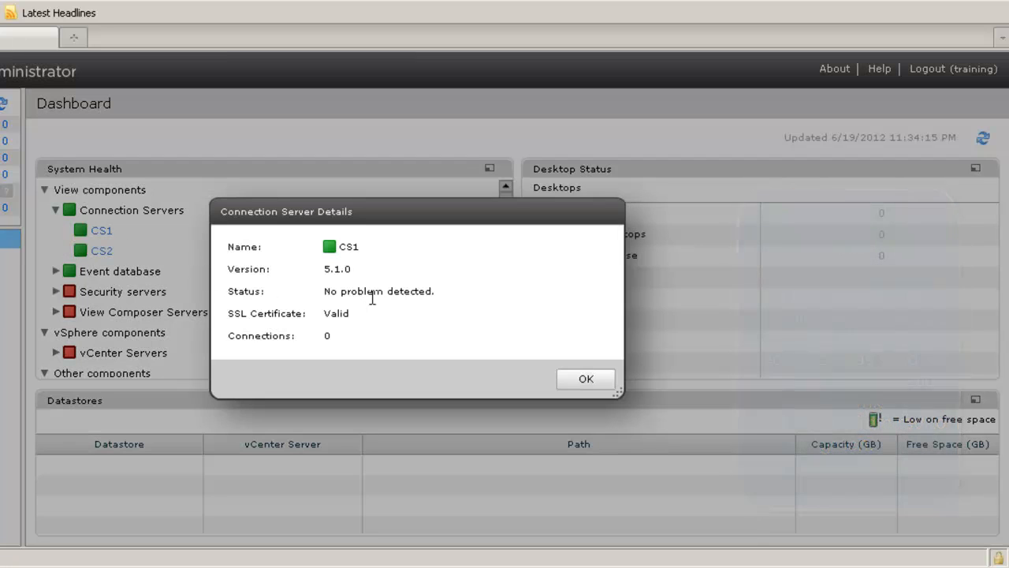
mouse_move(384, 319)
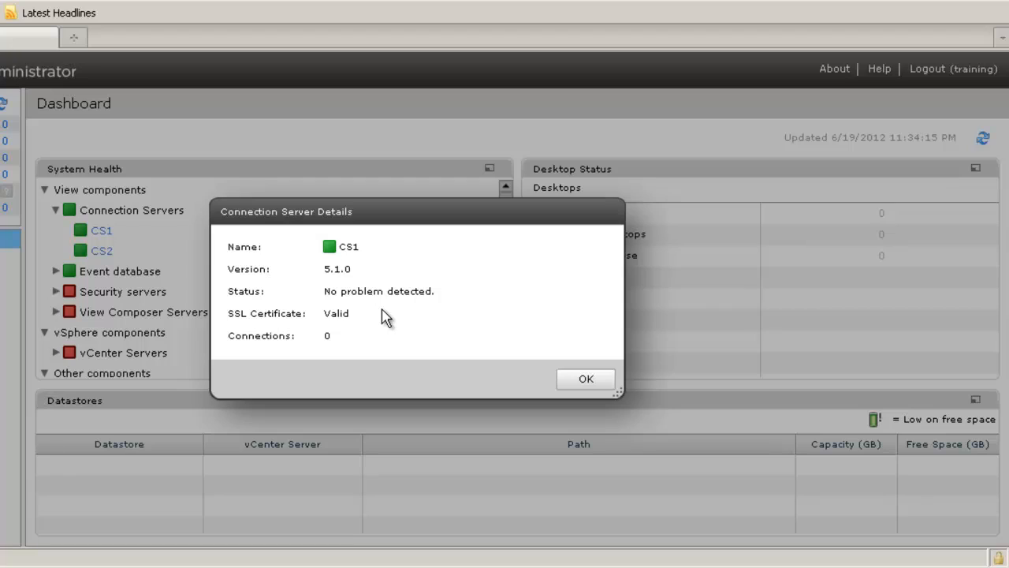